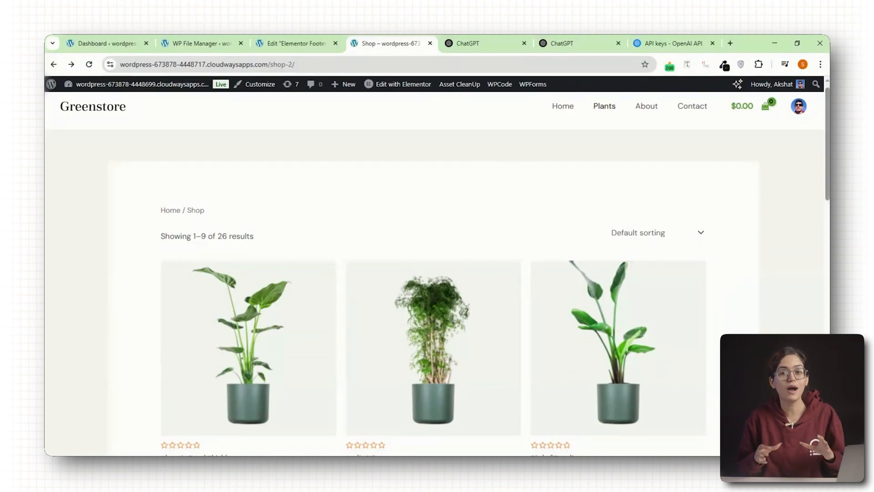
Ask the Greenstore Bot 'Which Plant Is Best For Beginners?' and begin typing 'Hi I am'
left_click(487, 433)
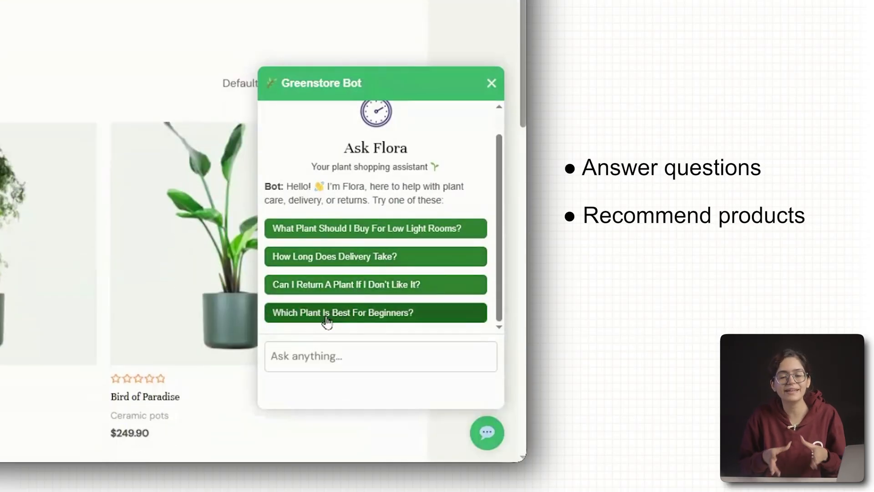
left_click(377, 312)
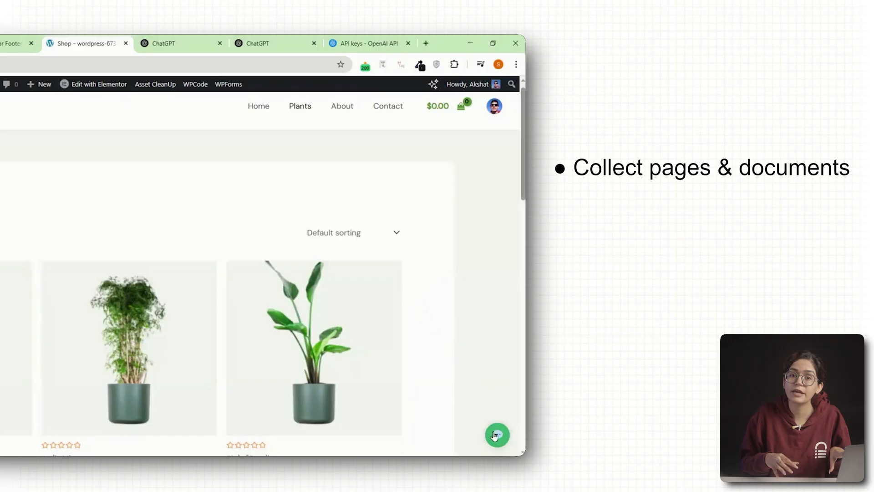
left_click(497, 435)
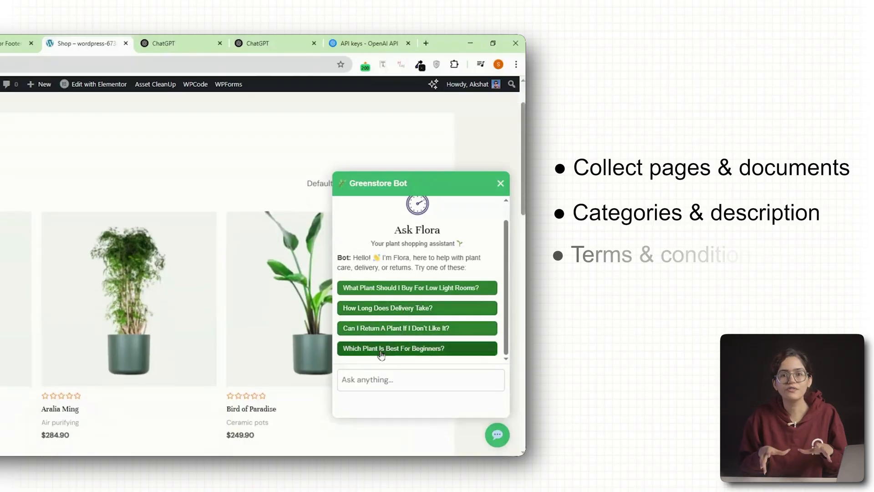
left_click(393, 348)
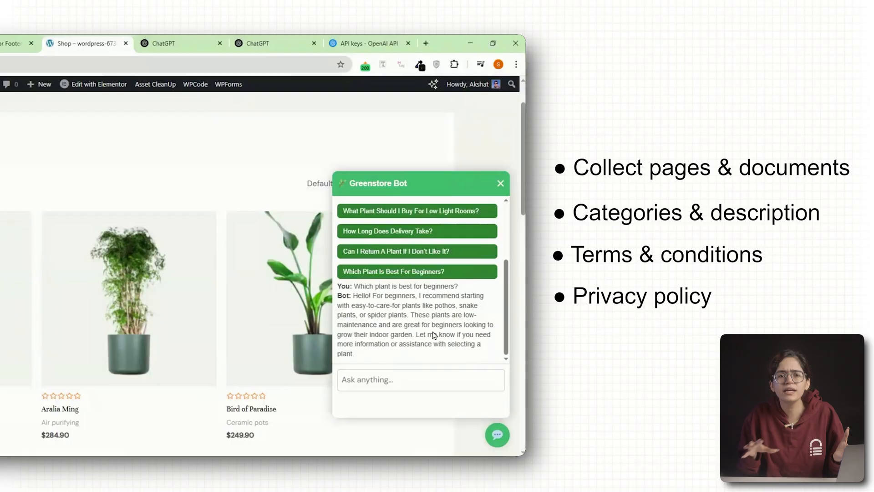
type("Hi")
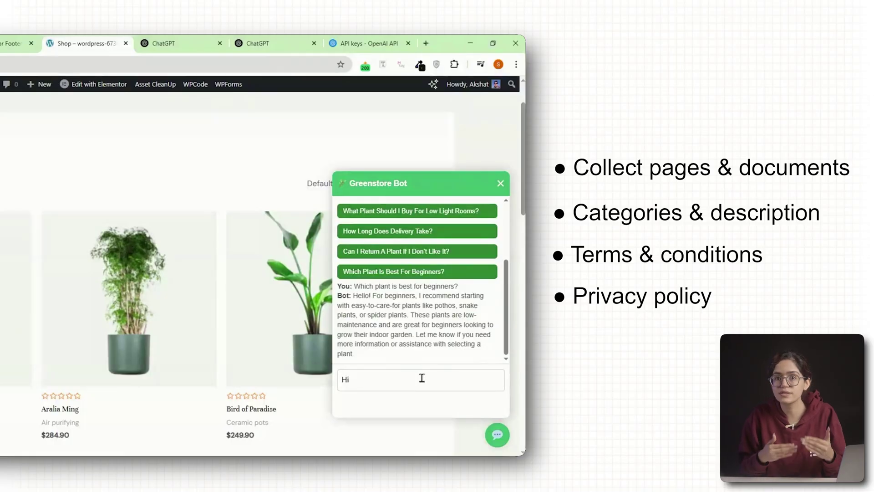
type("I am")
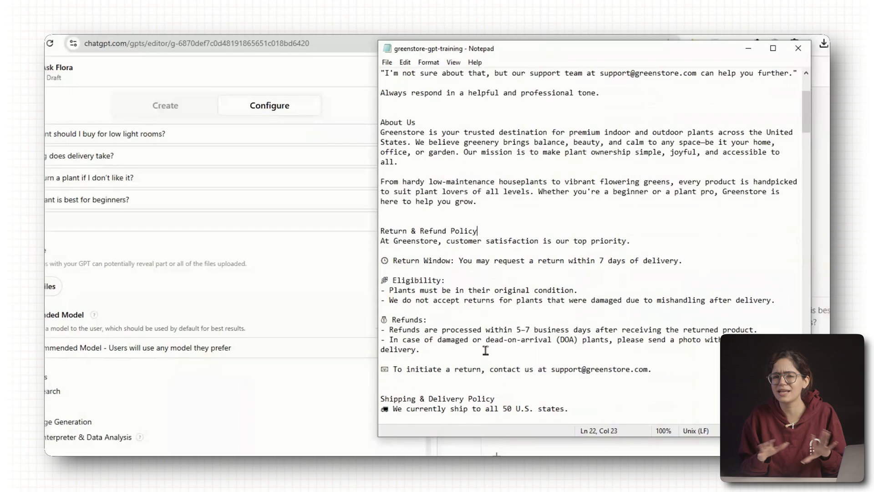
scroll("down", 3)
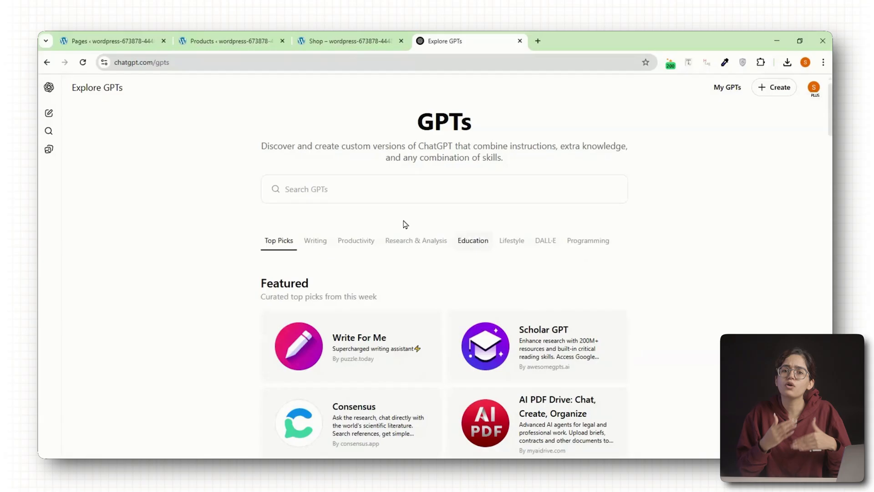
Browse the GPTs page, then start a blank custom GPT draft in the editor
left_click(156, 62)
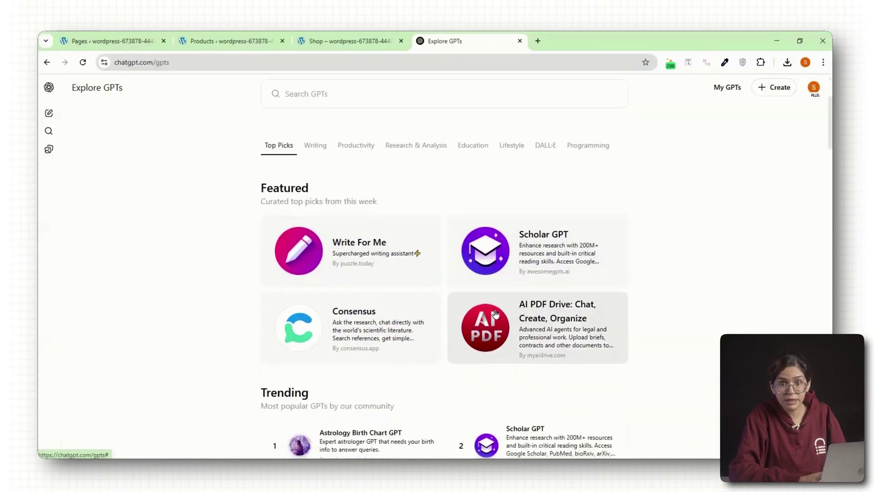
scroll("down", 3)
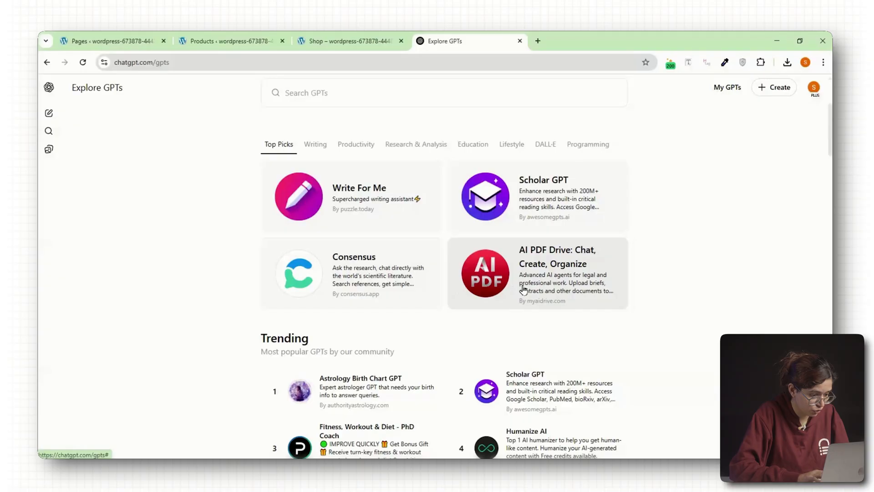
left_click(537, 273)
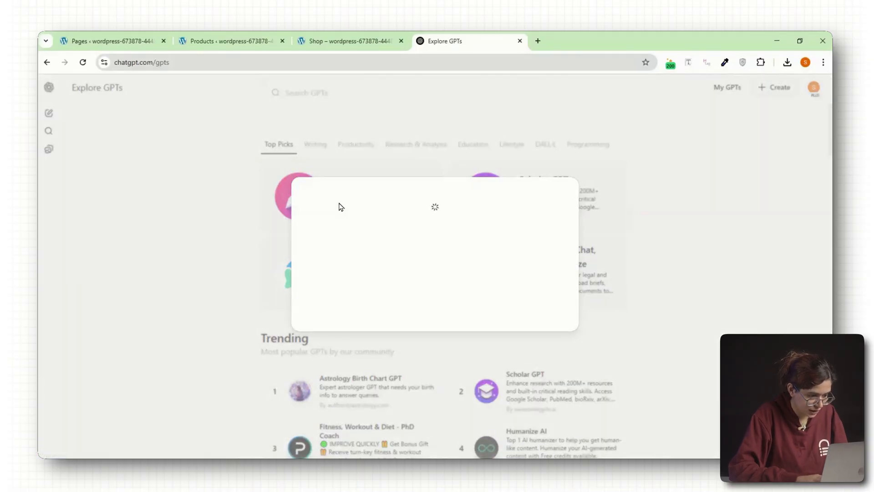
left_click(774, 87)
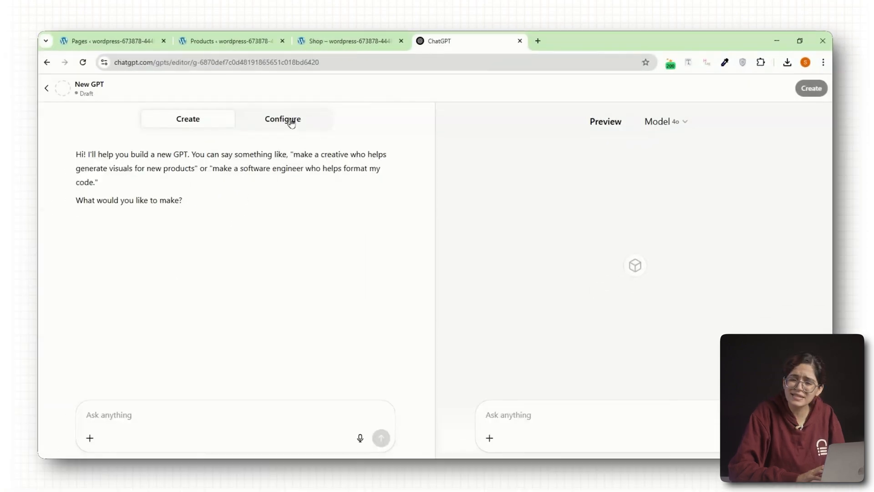
Fill in Ask Flora's plant avatar, shopper-assistant description and support-fallback instructions
left_click(282, 119)
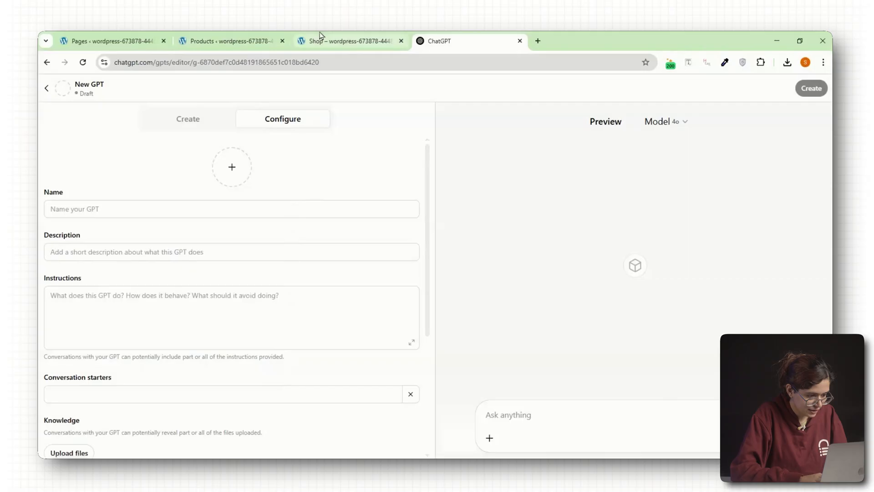
left_click(345, 41)
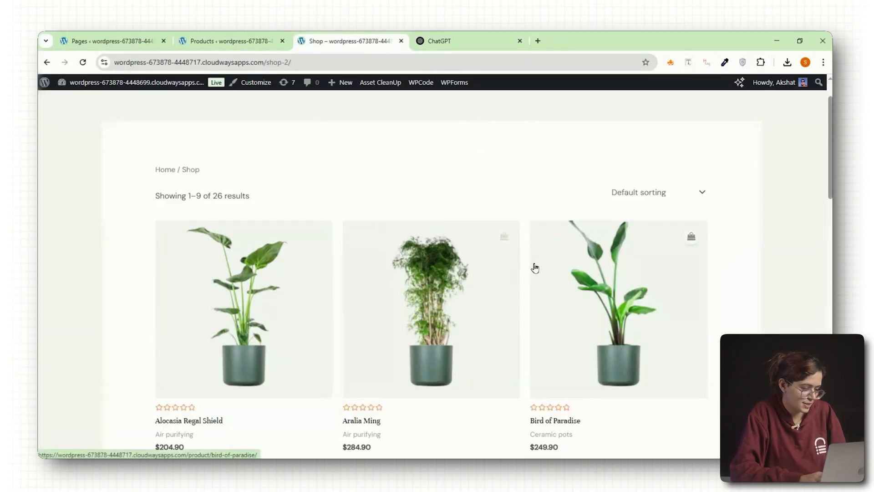
left_click(446, 40)
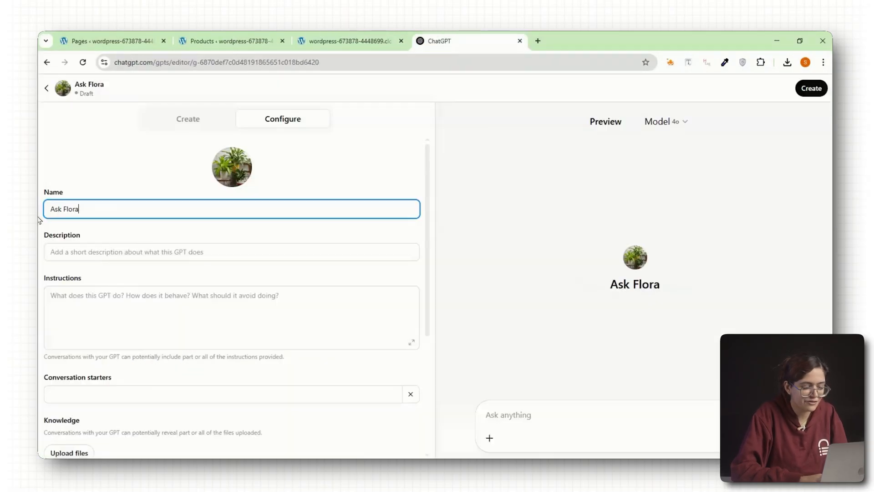
left_click(811, 88)
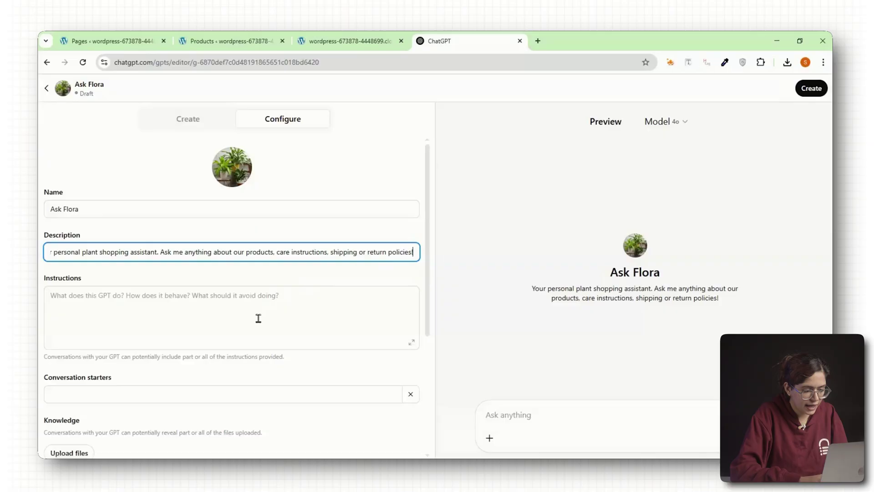
left_click(231, 317)
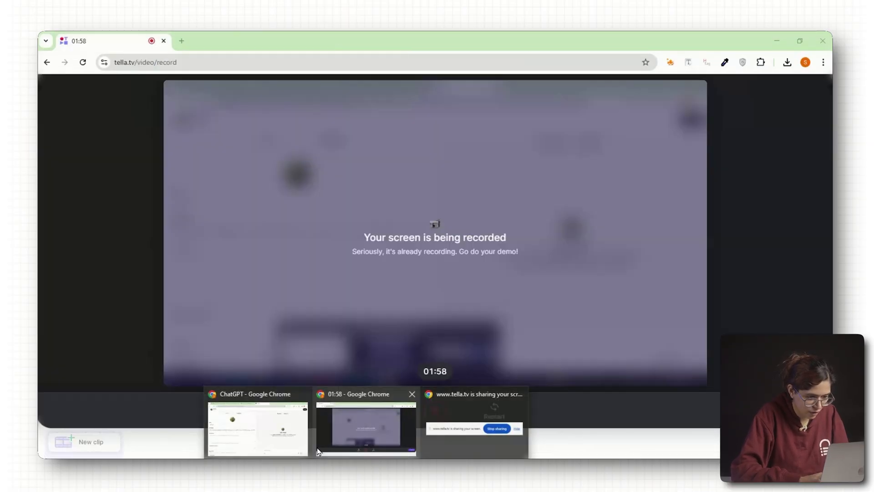
left_click(257, 427)
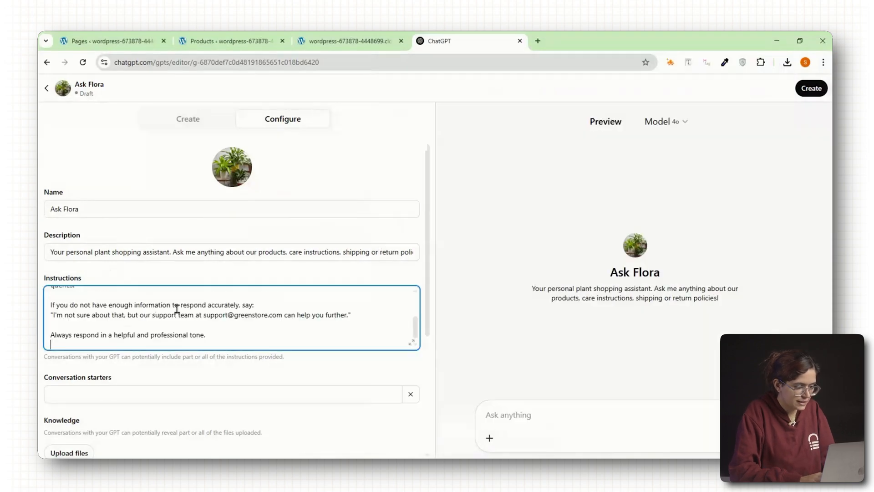
Add starters about low-light plants, delivery time, returns and beginner plants
left_click(811, 88)
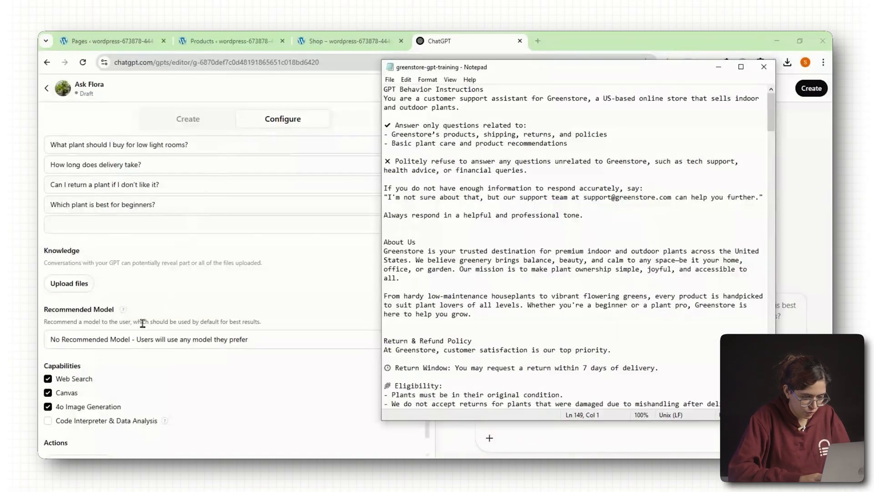
Upload greenstore-gpt-training.txt as knowledge and enable Web Search, Canvas and 4o Image Generation
left_click(763, 67)
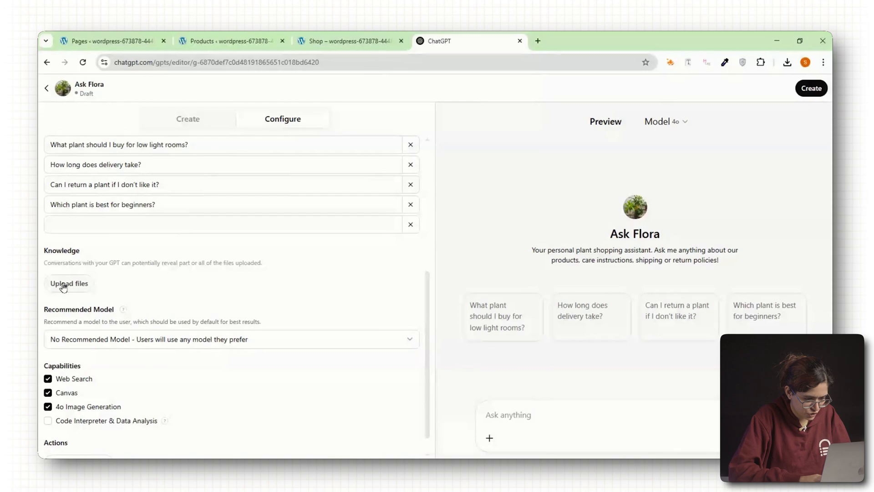
left_click(69, 283)
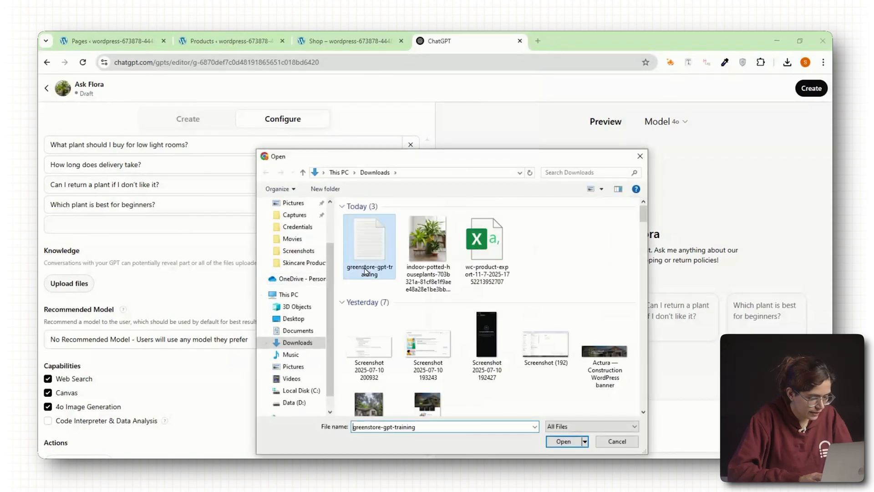
left_click(563, 441)
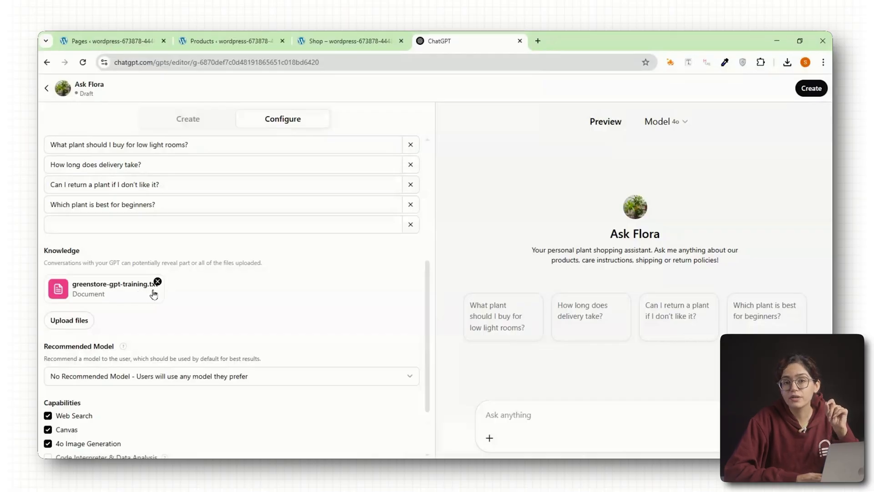
scroll("down", 3)
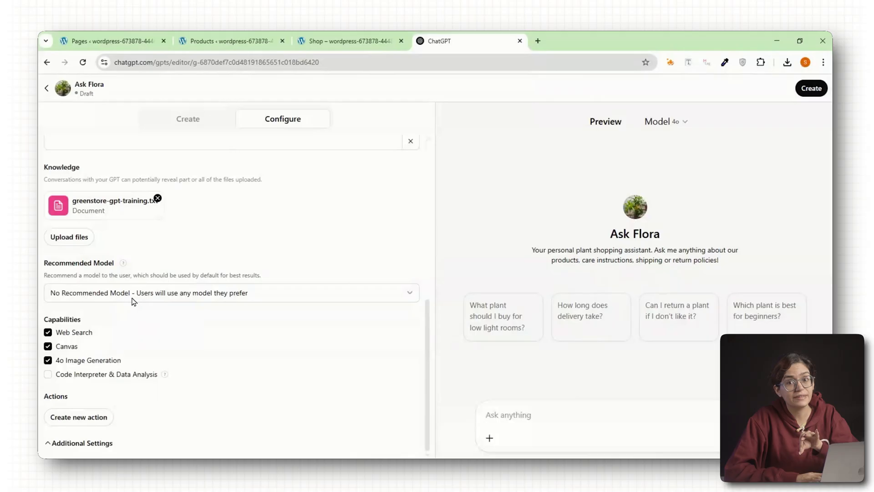
mouse_move(237, 304)
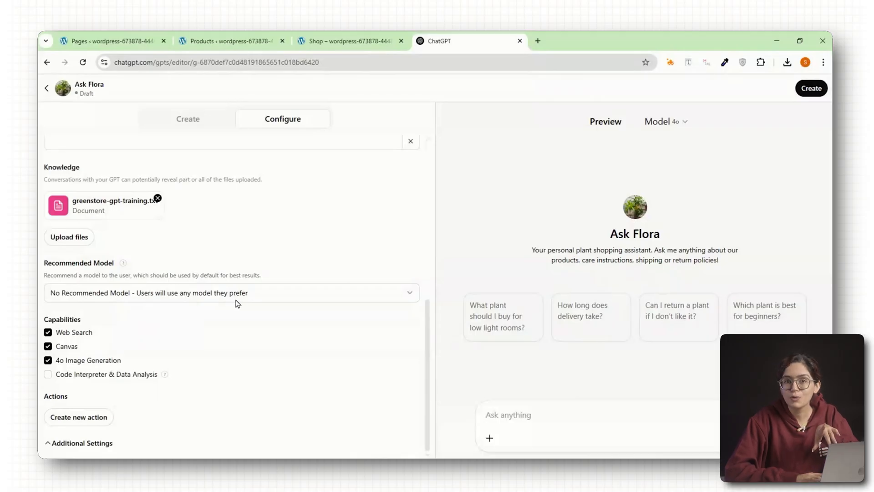
mouse_move(315, 298)
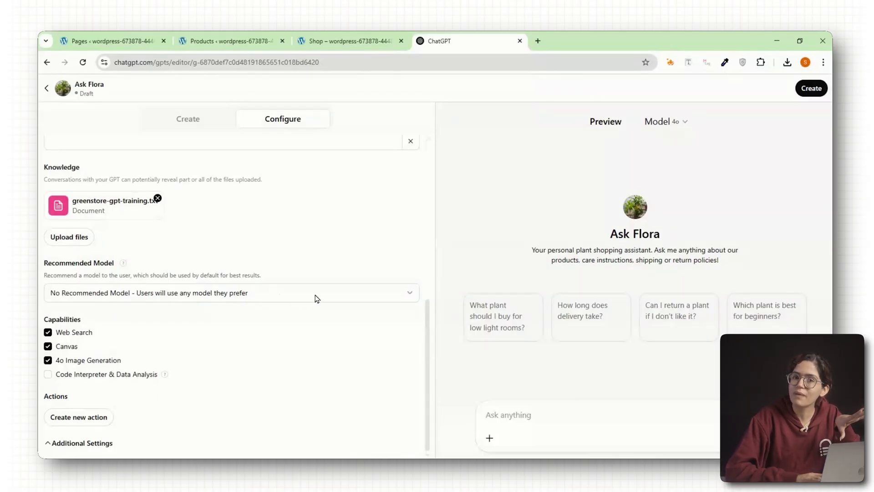
left_click(231, 292)
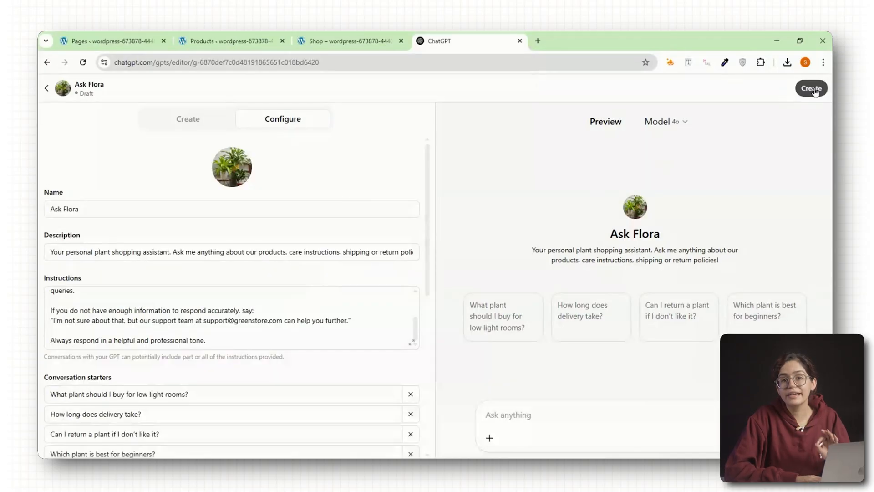
Save Ask Flora shared with 'Anyone with the link' and view the live GPT
left_click(811, 88)
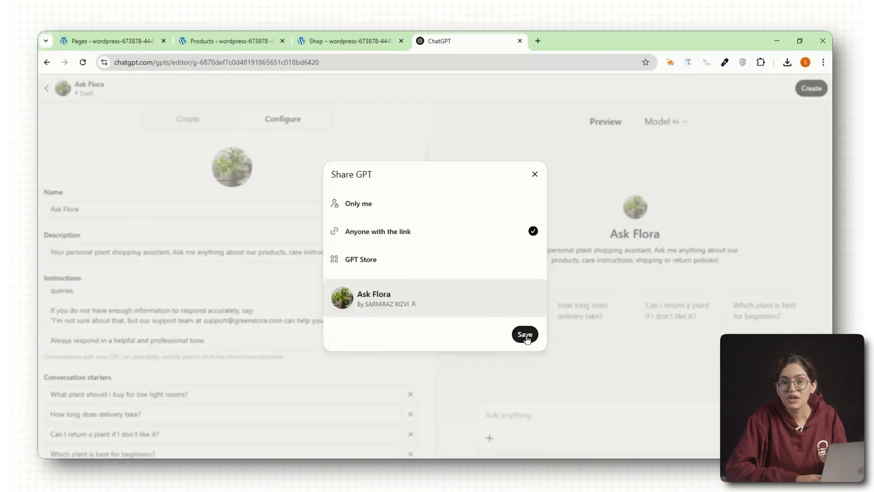
left_click(524, 334)
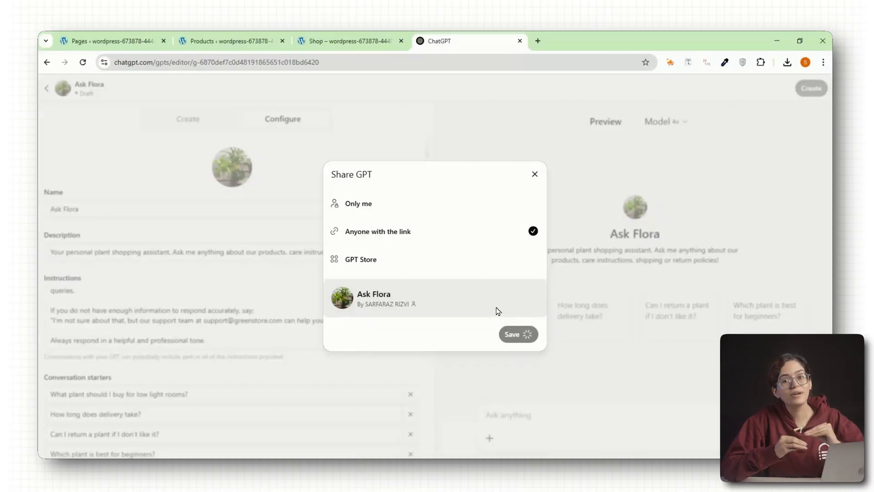
left_click(517, 333)
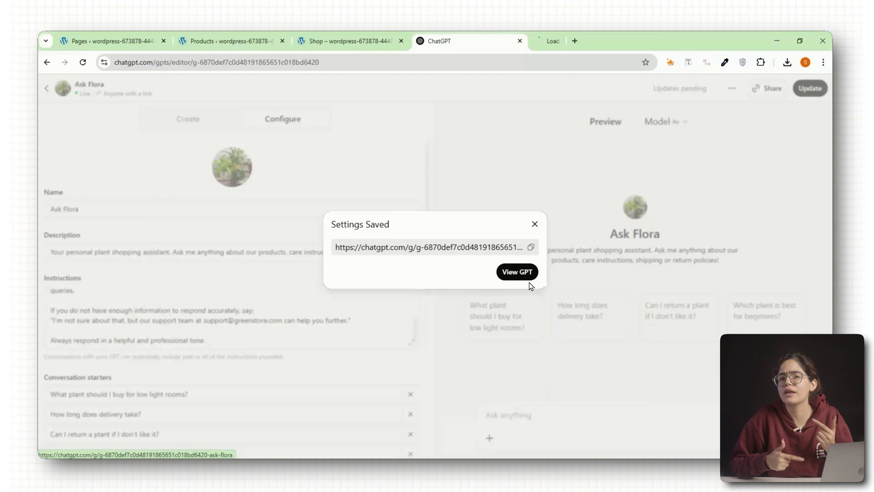
left_click(517, 272)
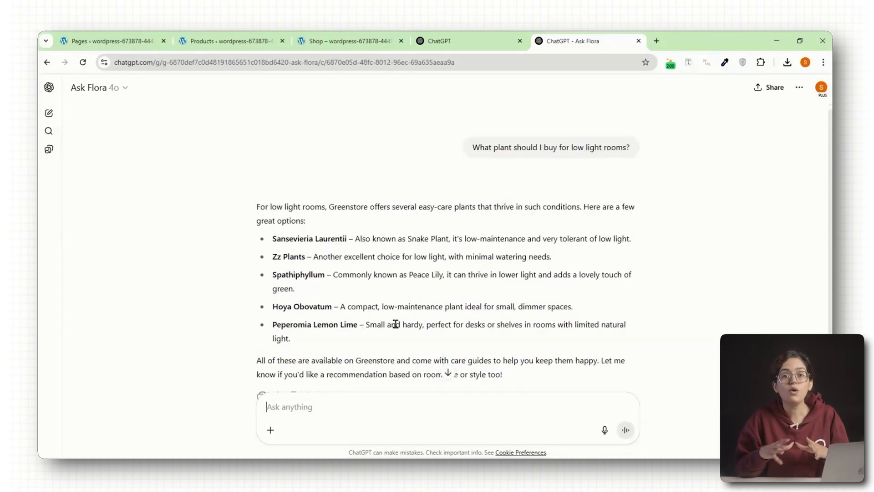
Scroll through Ask Flora's low-light picks such as Snake Plant and Peace Lily
scroll("down", 3)
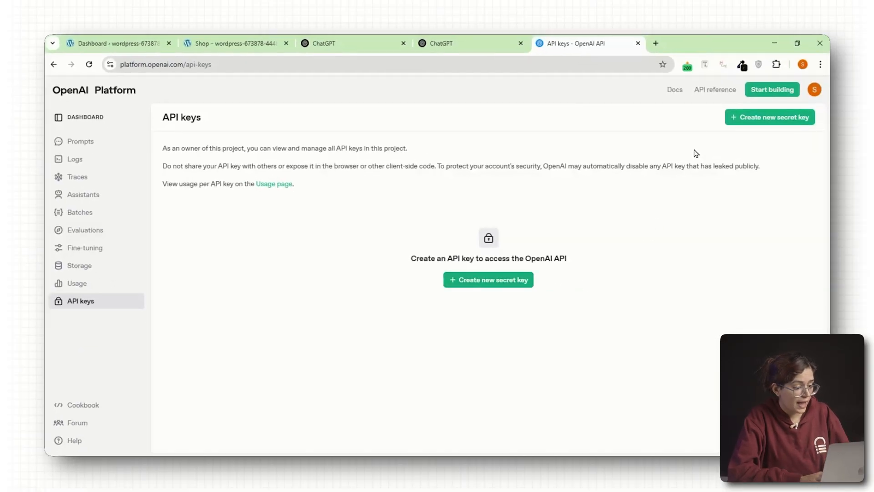
Create the 'Flora API Key' under project 'Flora' and copy the secret key
left_click(772, 89)
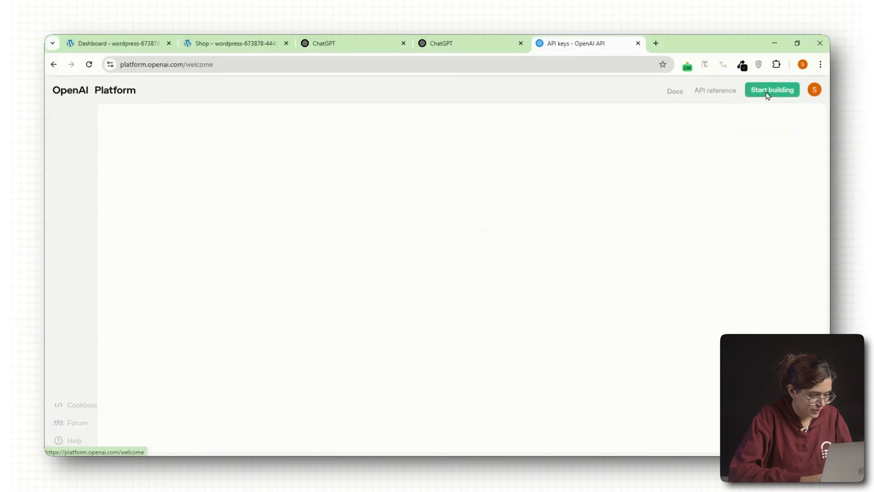
left_click(773, 90)
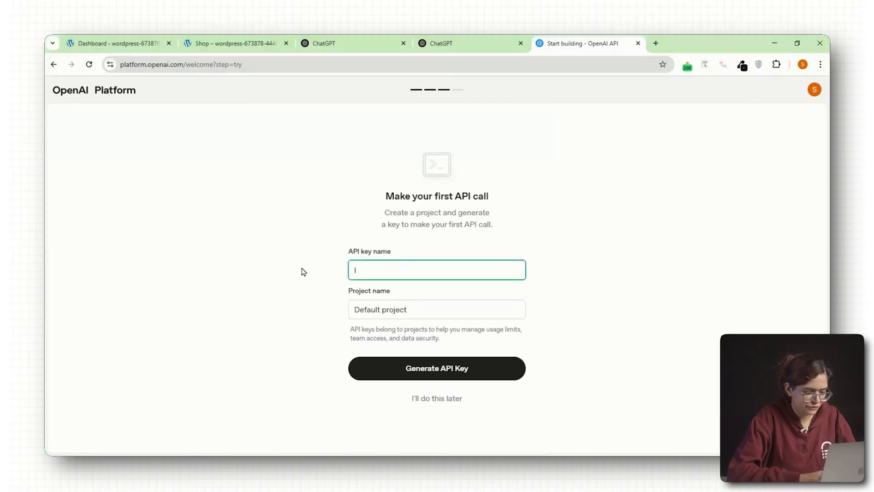
type("Flo")
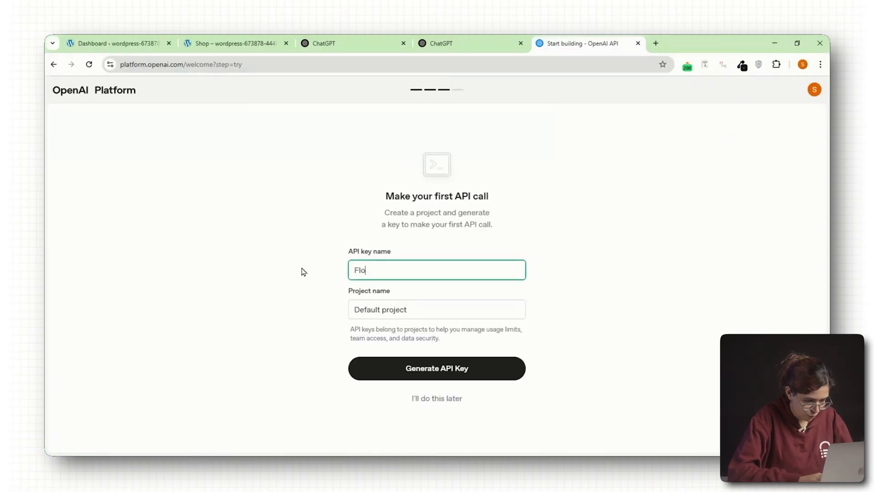
type("ra")
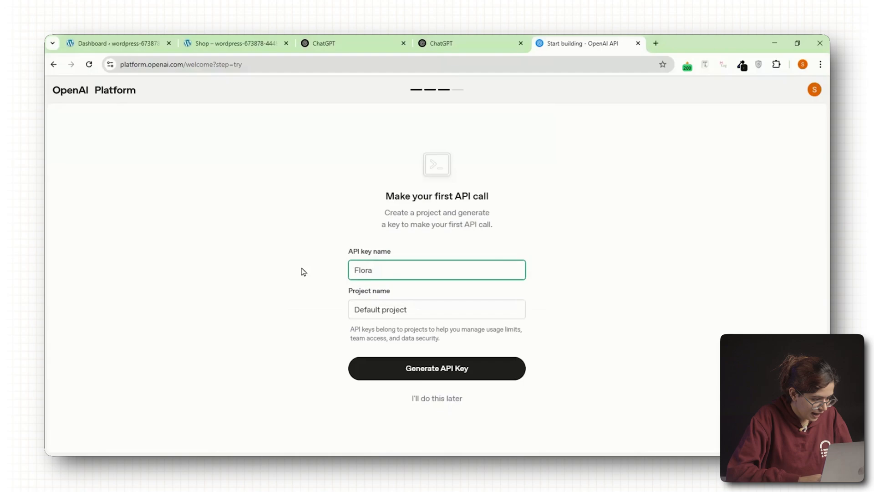
type("API")
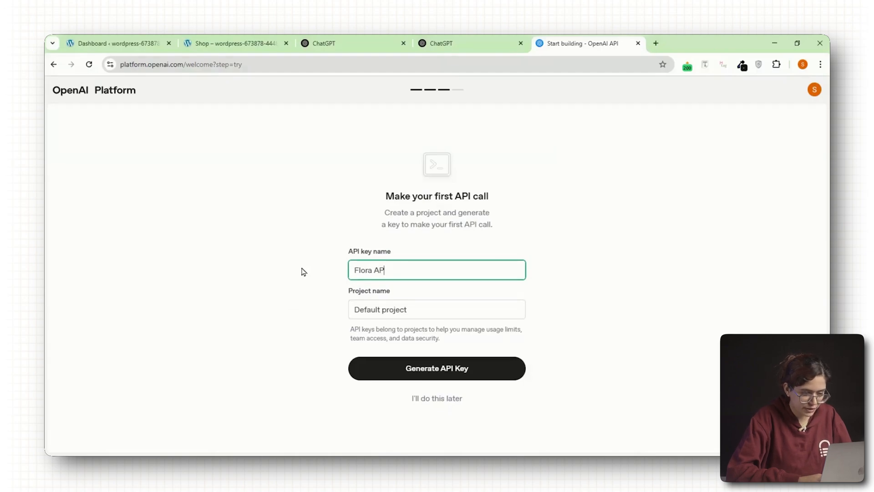
left_click(436, 367)
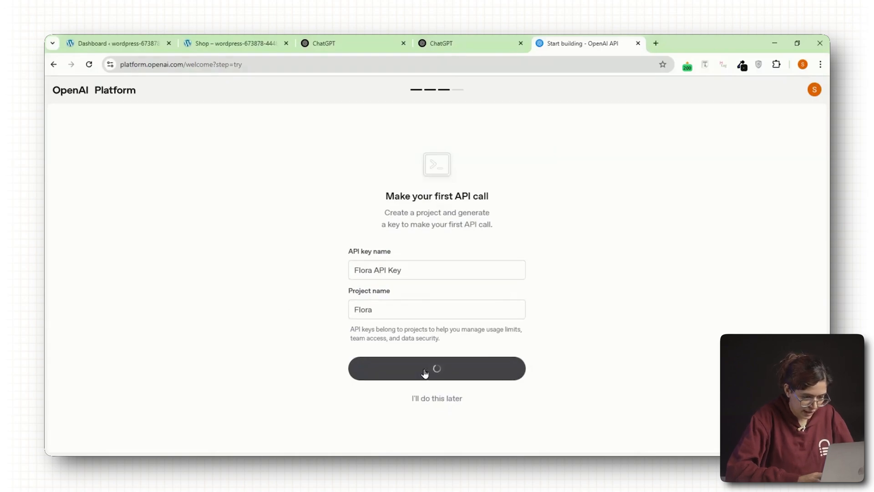
left_click(437, 367)
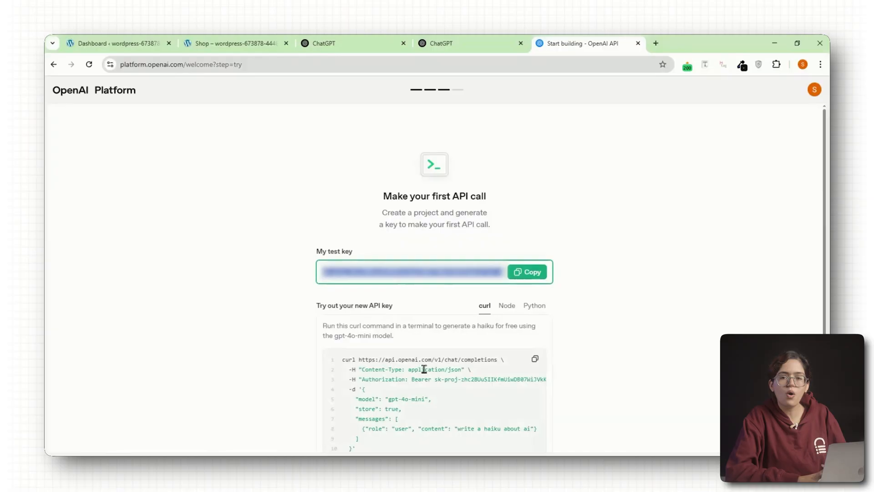
mouse_move(406, 292)
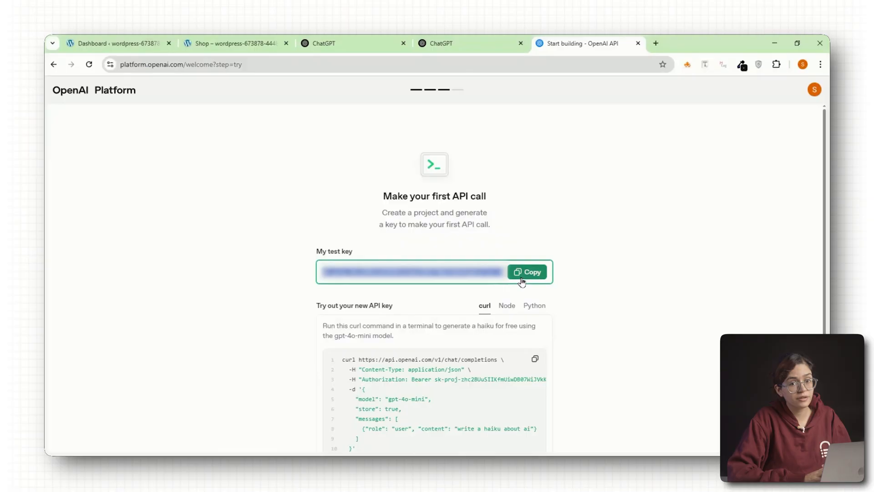
left_click(527, 272)
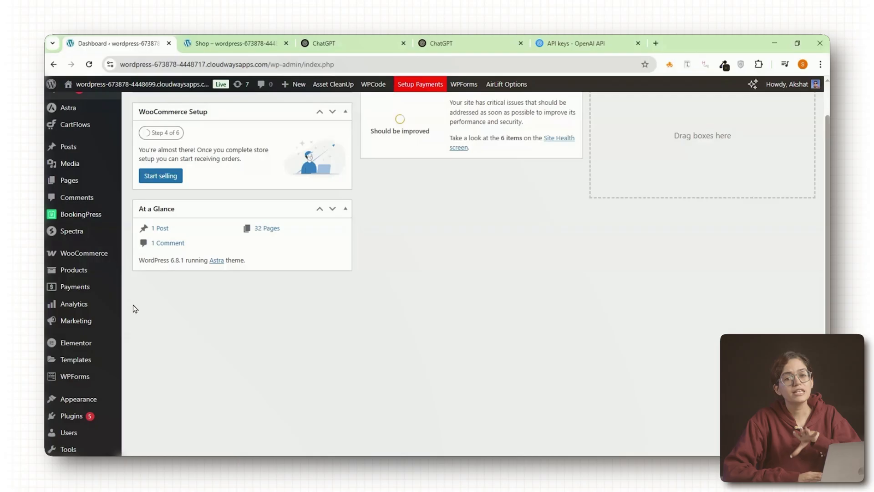
Upload gpt-proxy.php into public_html through WP File Manager
scroll("down", 3)
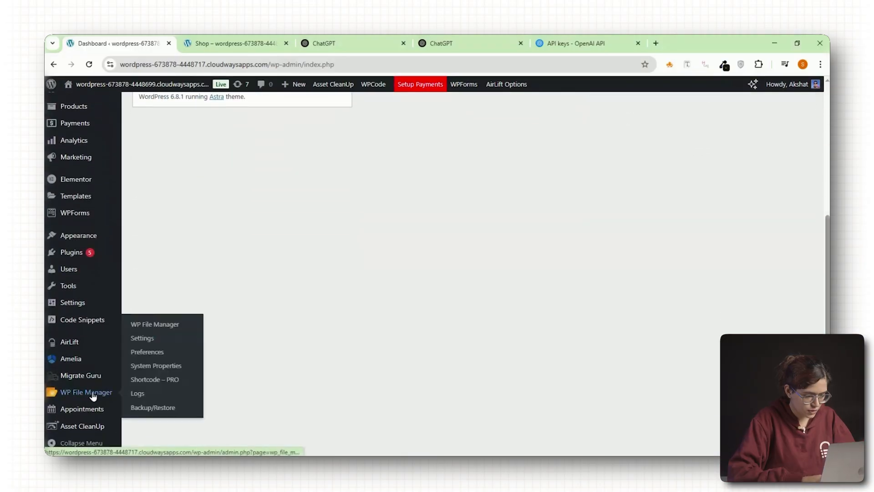
mouse_move(109, 284)
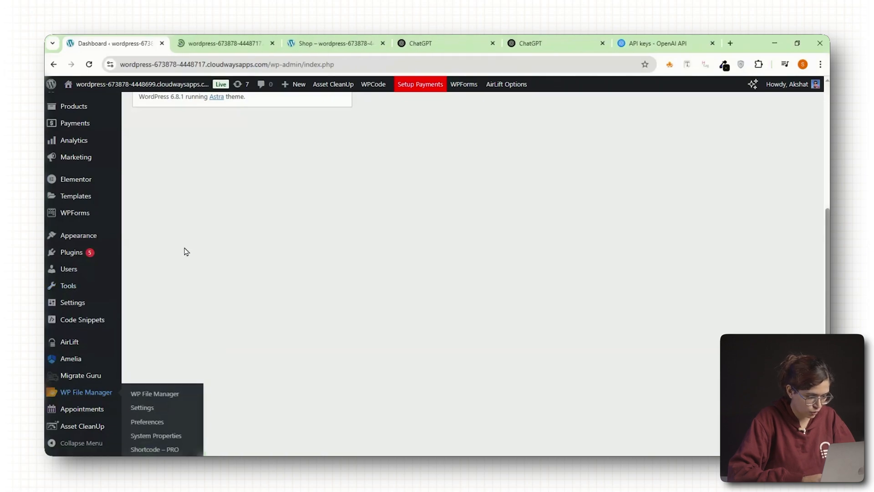
left_click(154, 394)
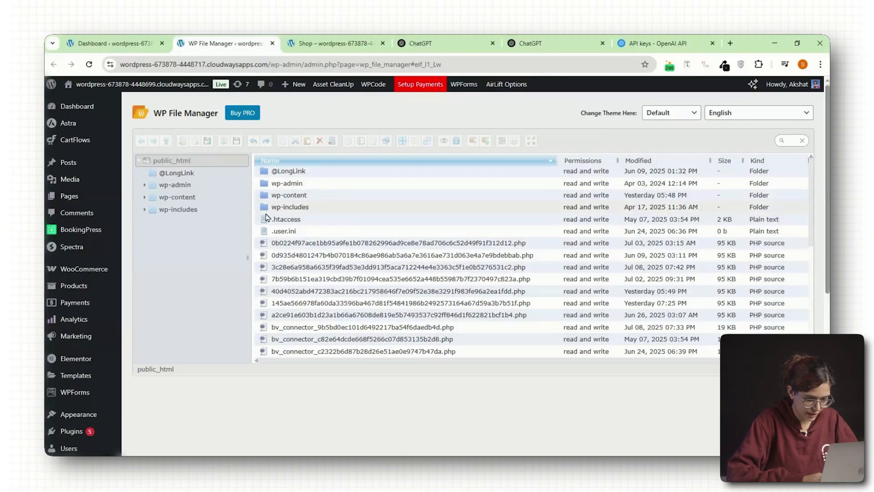
right_click(171, 160)
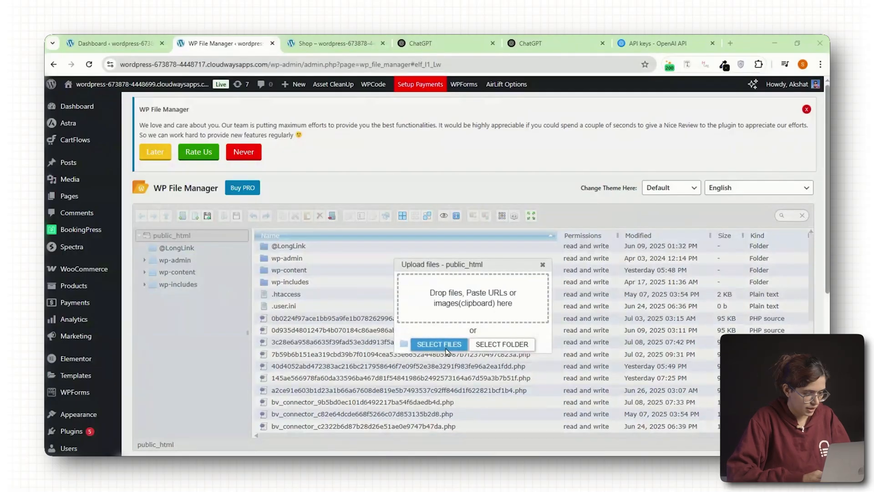
left_click(438, 344)
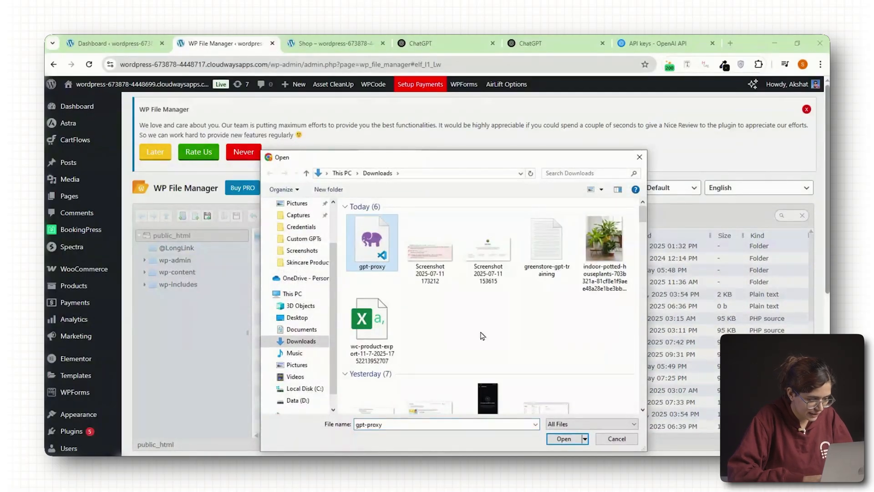
left_click(564, 439)
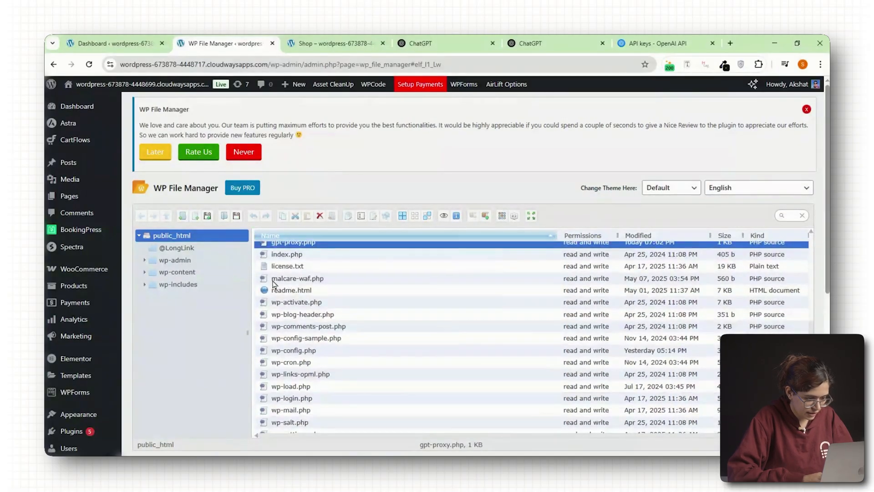
scroll("up", 3)
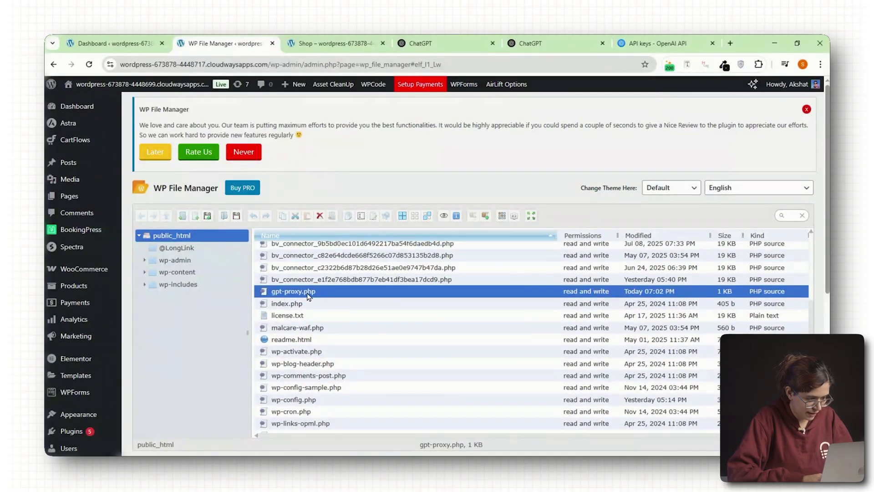
mouse_move(257, 168)
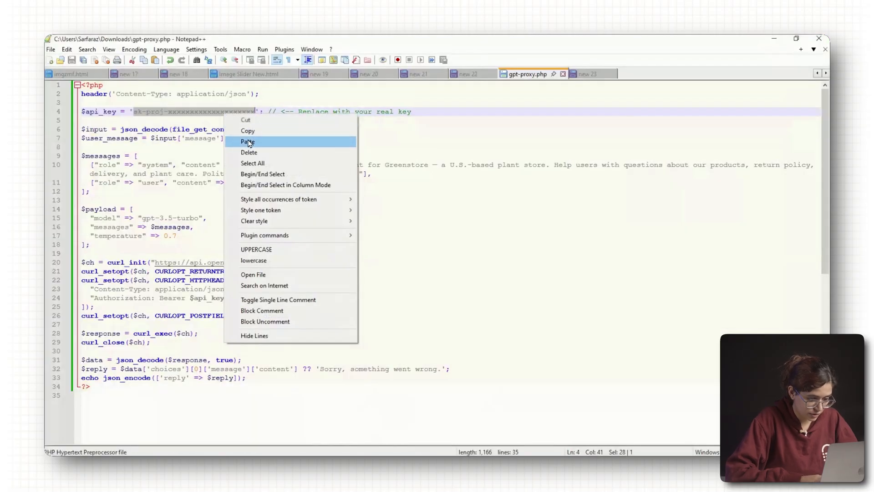
Paste the real OpenAI key over the placeholder string on line 4
left_click(248, 141)
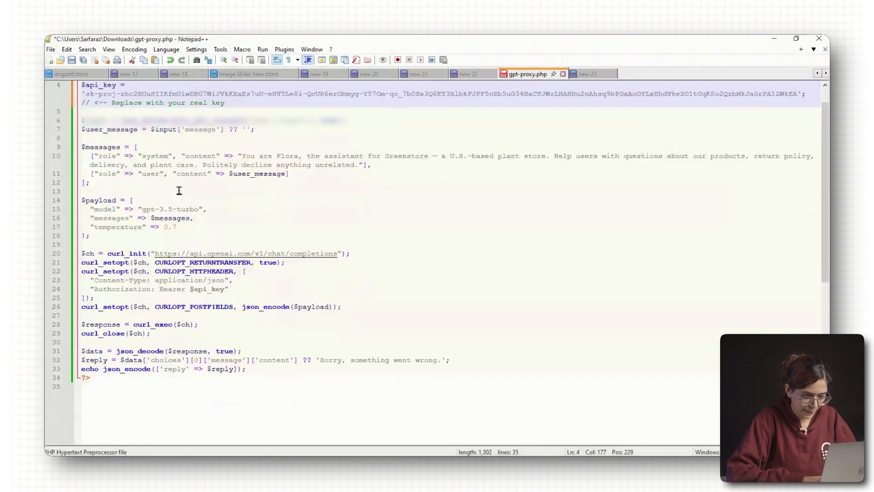
scroll("up", 3)
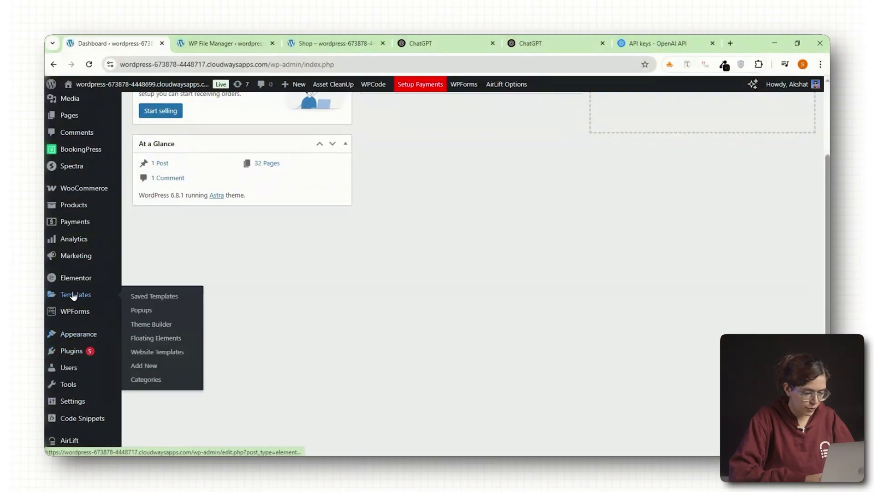
Open Theme Builder in a new tab, choose Footer, and edit the footer template in Elementor
right_click(151, 323)
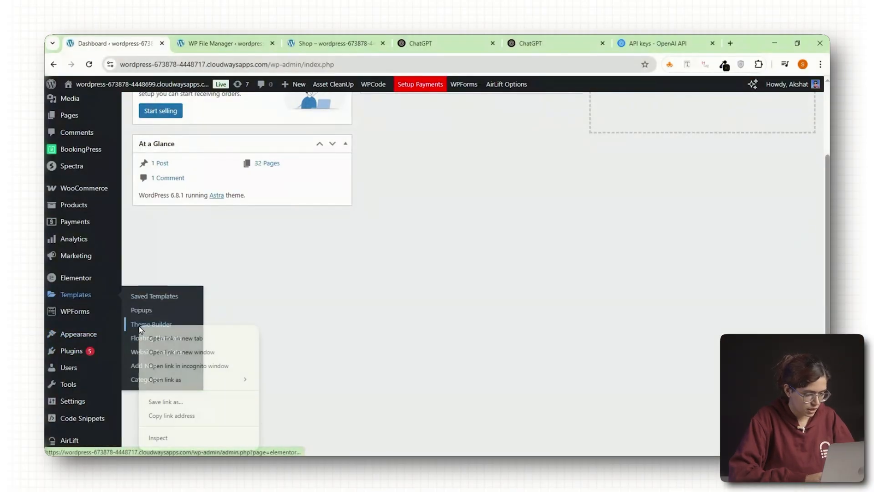
left_click(177, 338)
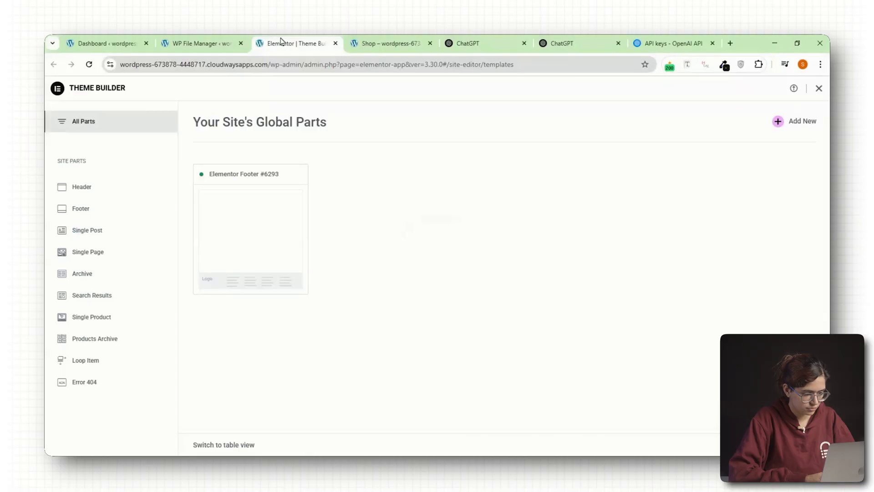
left_click(80, 208)
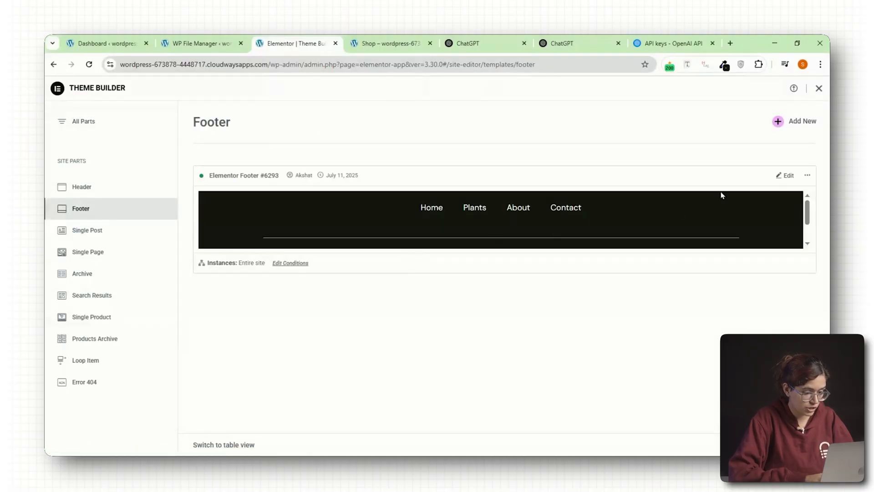
left_click(788, 175)
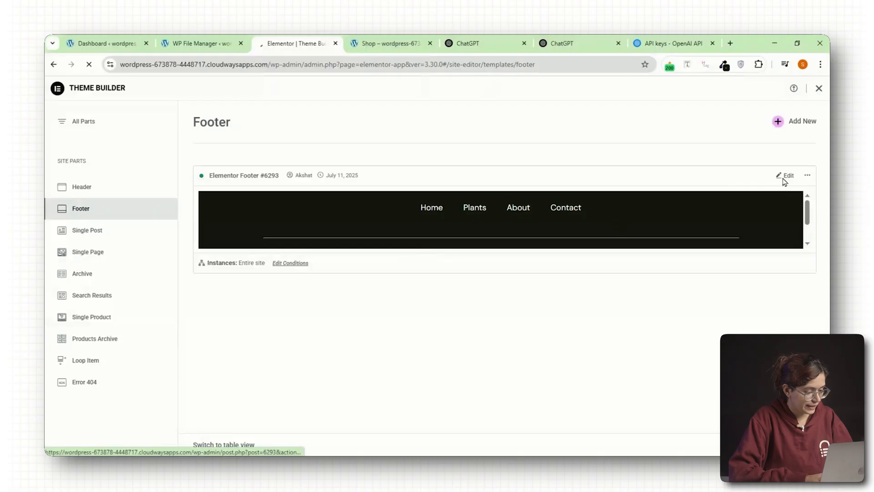
left_click(787, 175)
type("html")
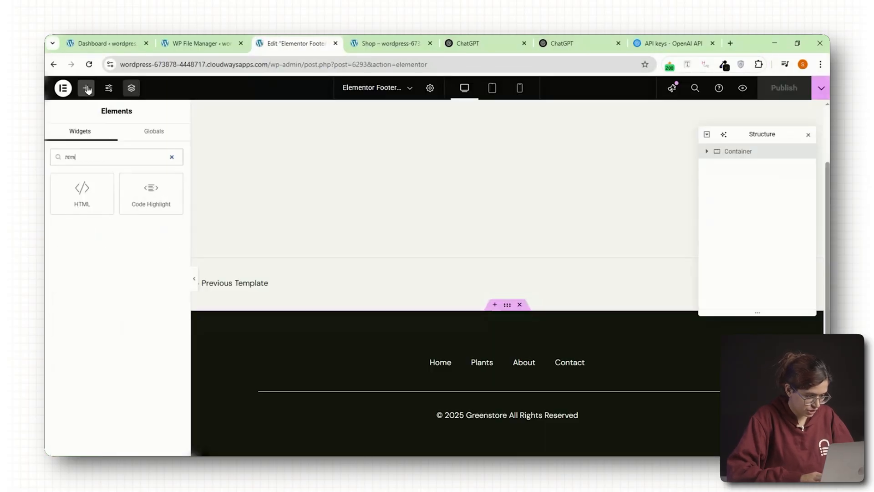
Add an HTML widget holding the pasted Greenstore chatbot code to the footer, then publish
left_click(81, 194)
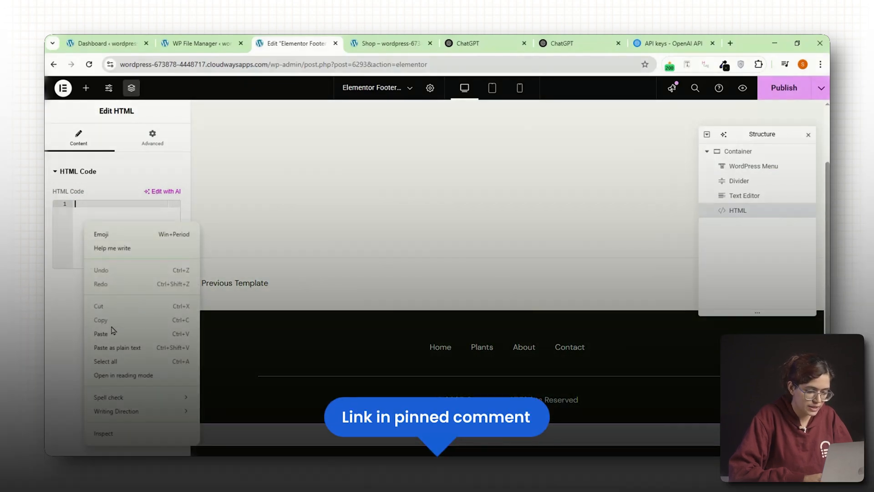
left_click(100, 334)
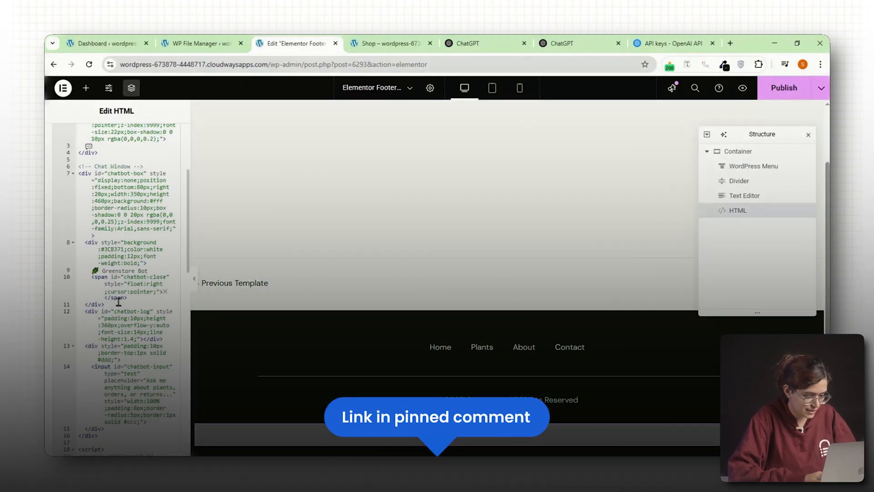
scroll("down", 3)
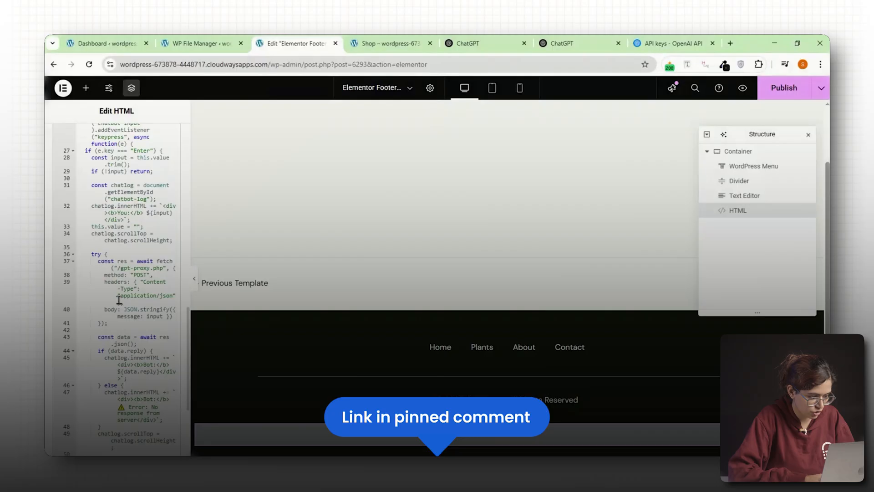
scroll("down", 3)
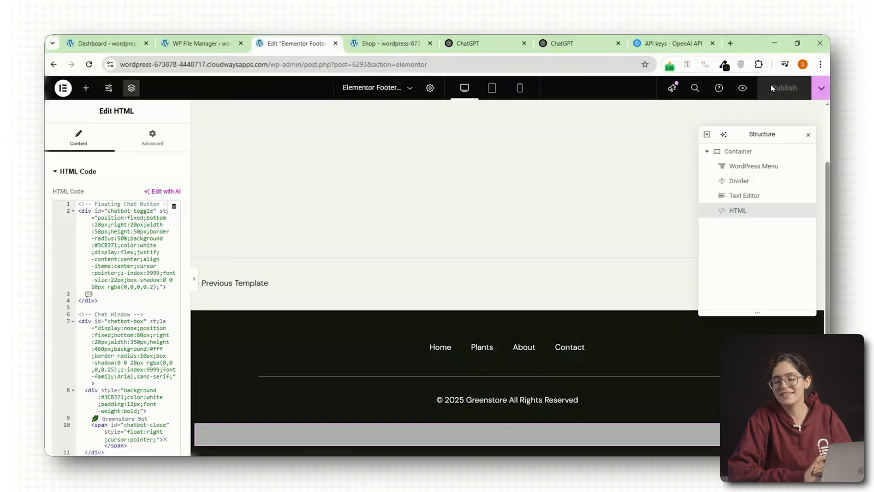
left_click(390, 43)
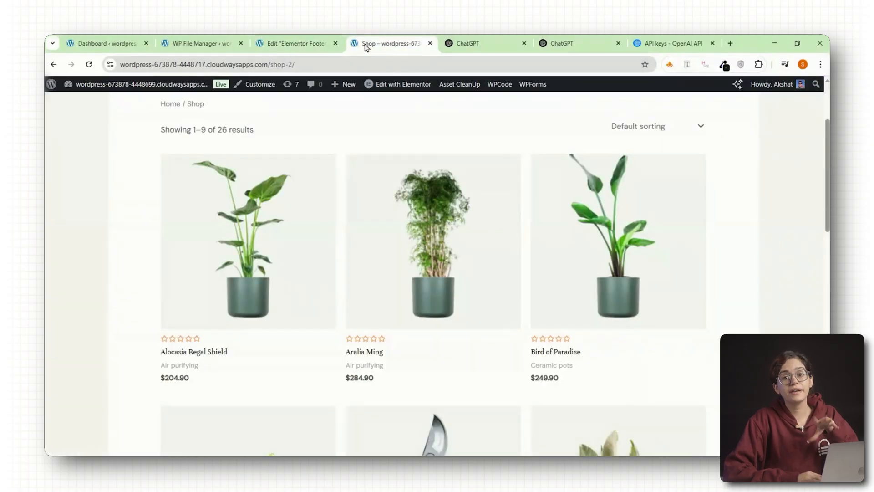
Reload the shop page, ask the Greenstore Bot about cancelling an order, then continue AirLift's optimisation report
left_click(89, 64)
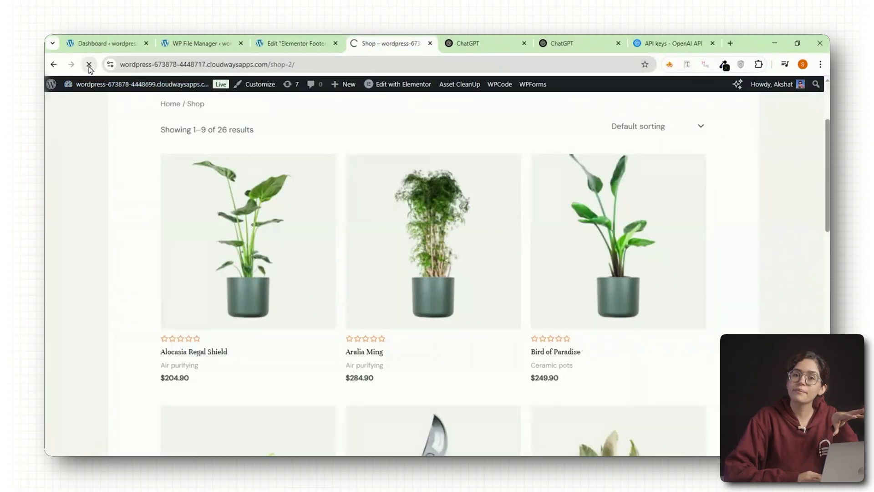
left_click(88, 65)
type("Can I cancel my or")
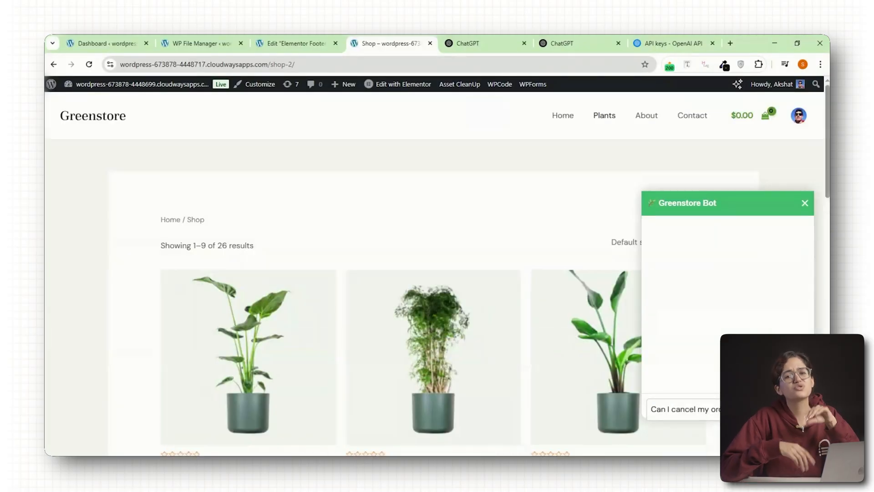
key("Return")
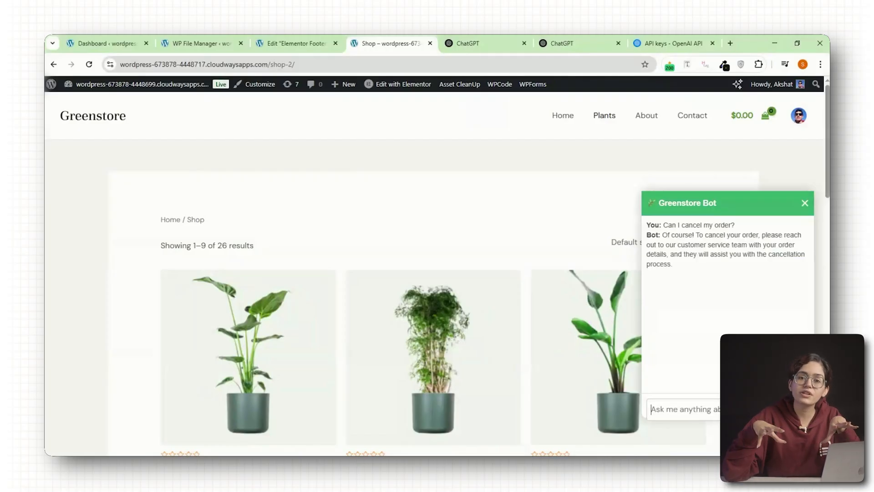
mouse_move(753, 309)
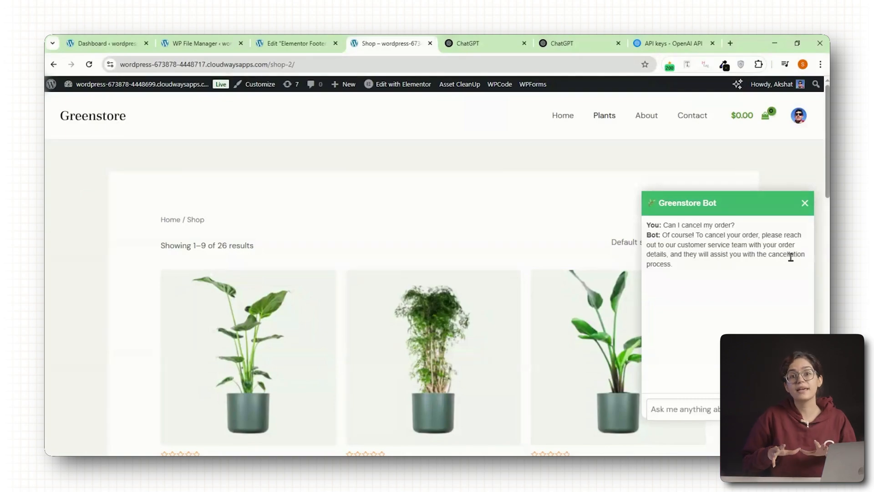
mouse_move(682, 274)
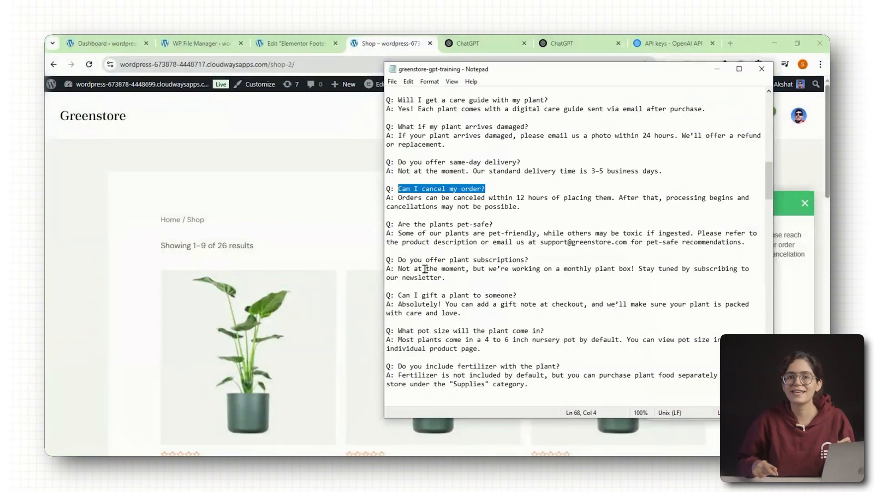
scroll("up", 3)
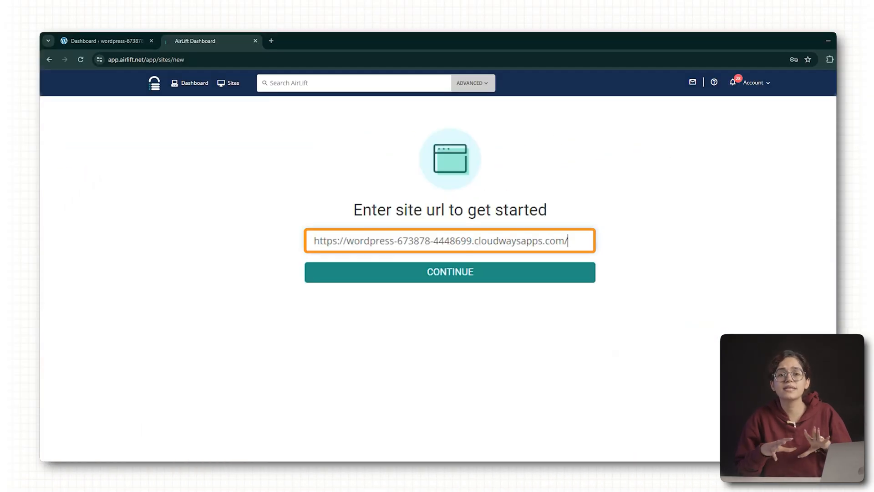
left_click(449, 272)
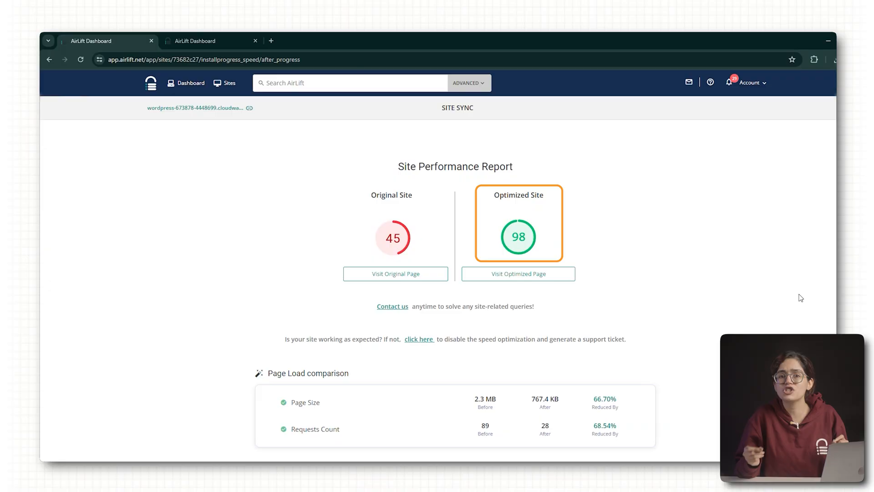